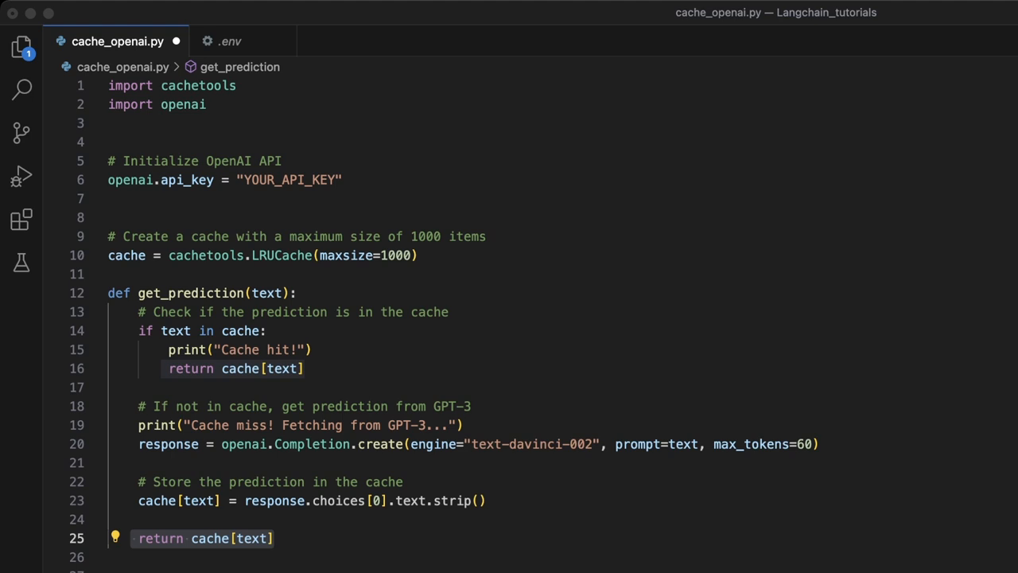
Step: Highlight the function's return statement, LRU cache creation lines and text parameter
double_click(197, 86)
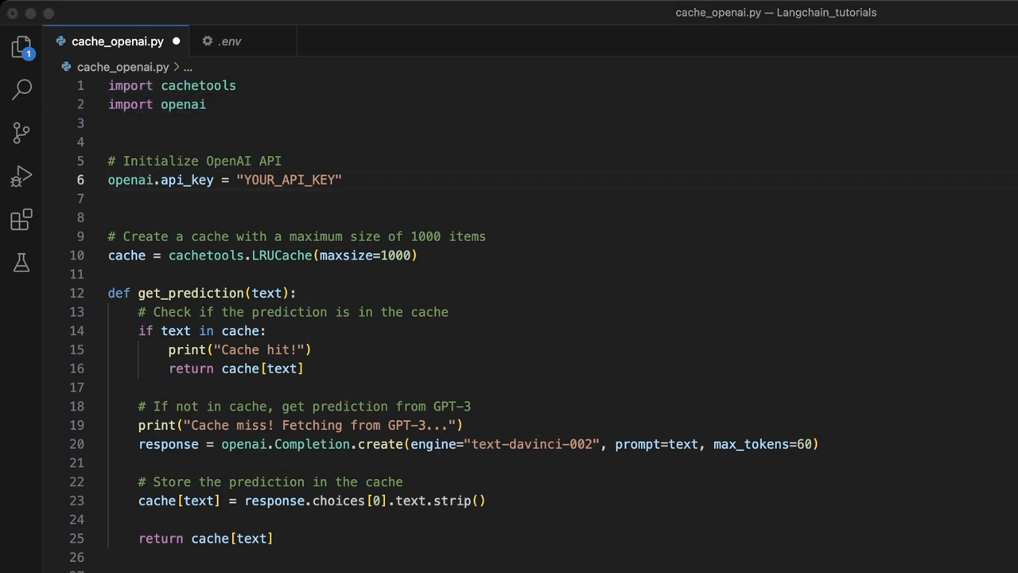
left_click_drag(108, 161, 342, 179)
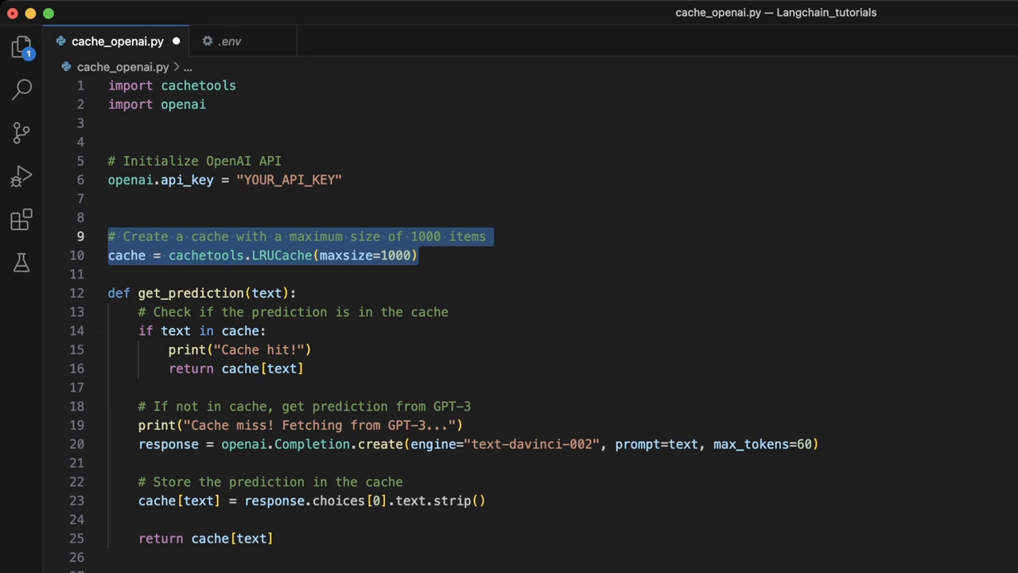
scroll("down", 3)
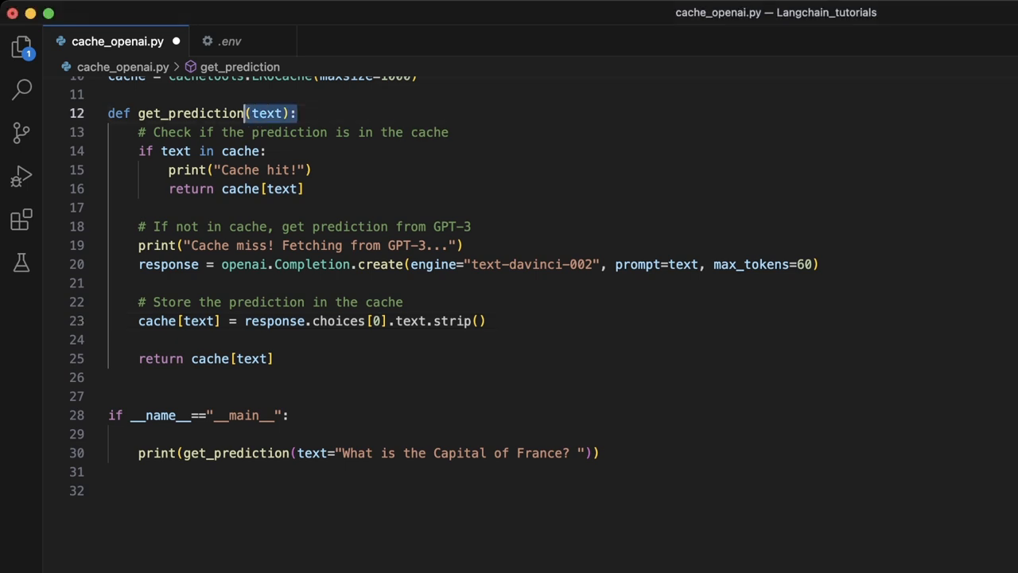
double_click(191, 113)
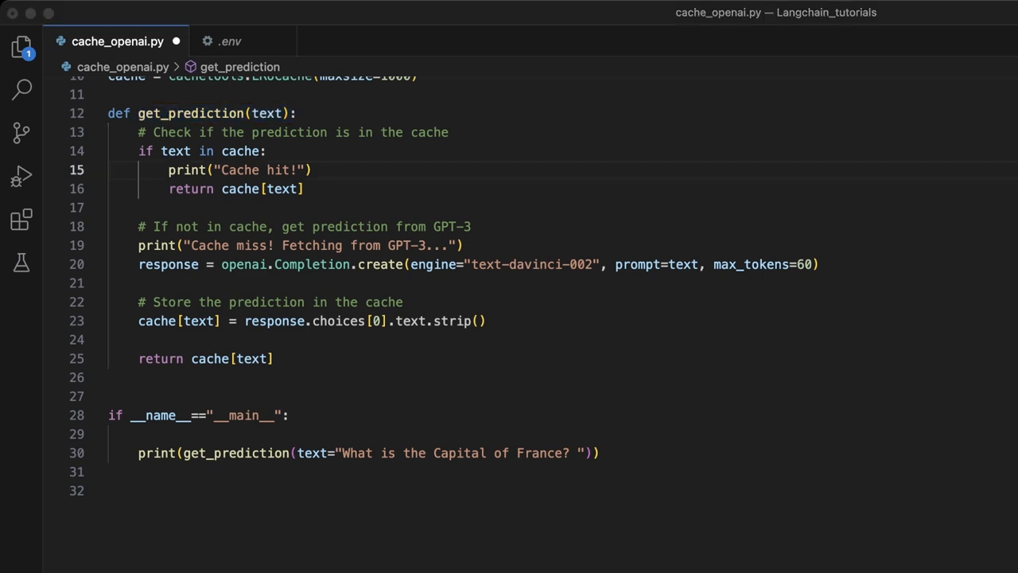
Step: Point out the cache hit message and GPT-3 in the cache miss messages
left_click(372, 227)
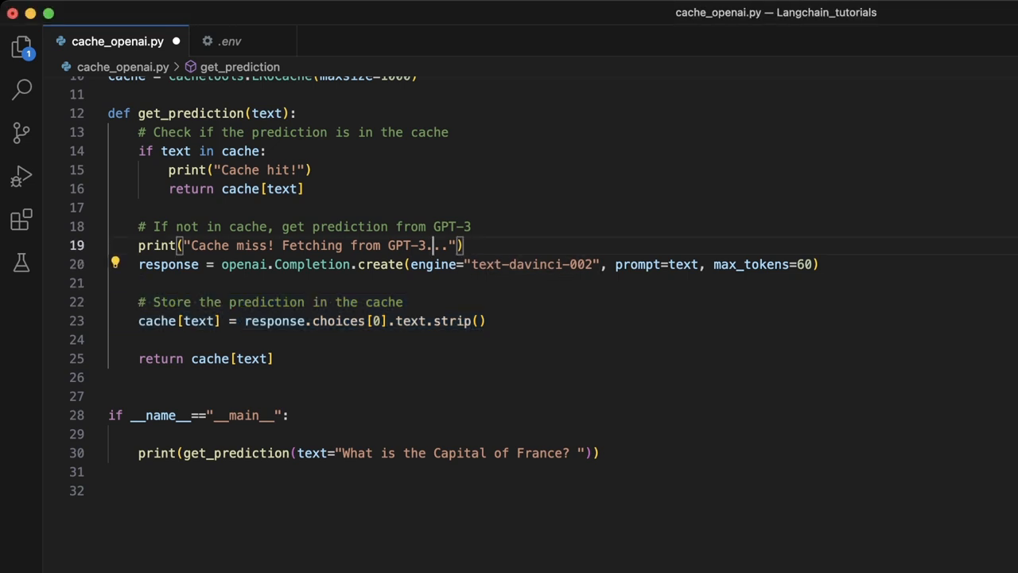
double_click(409, 245)
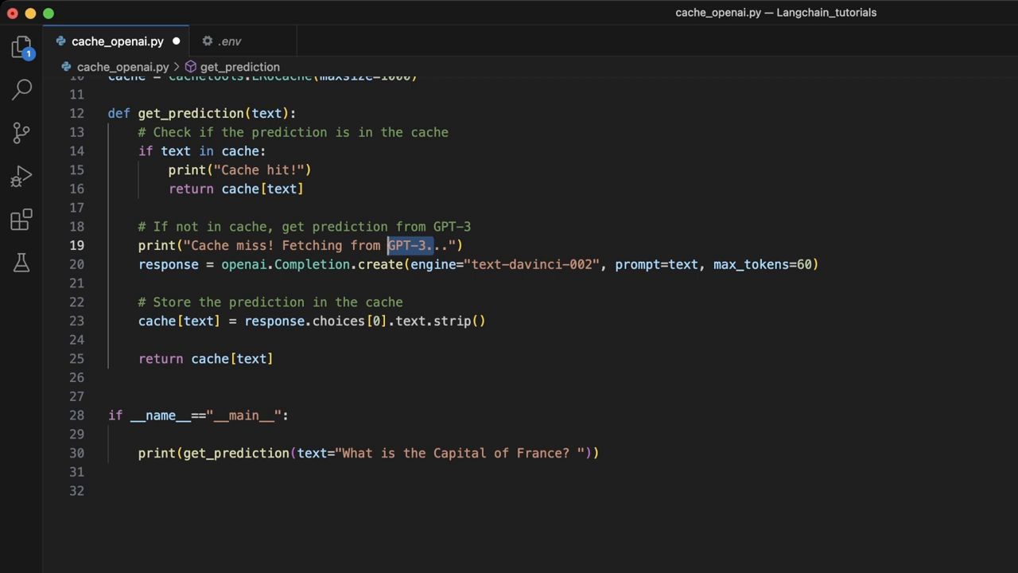
double_click(531, 264)
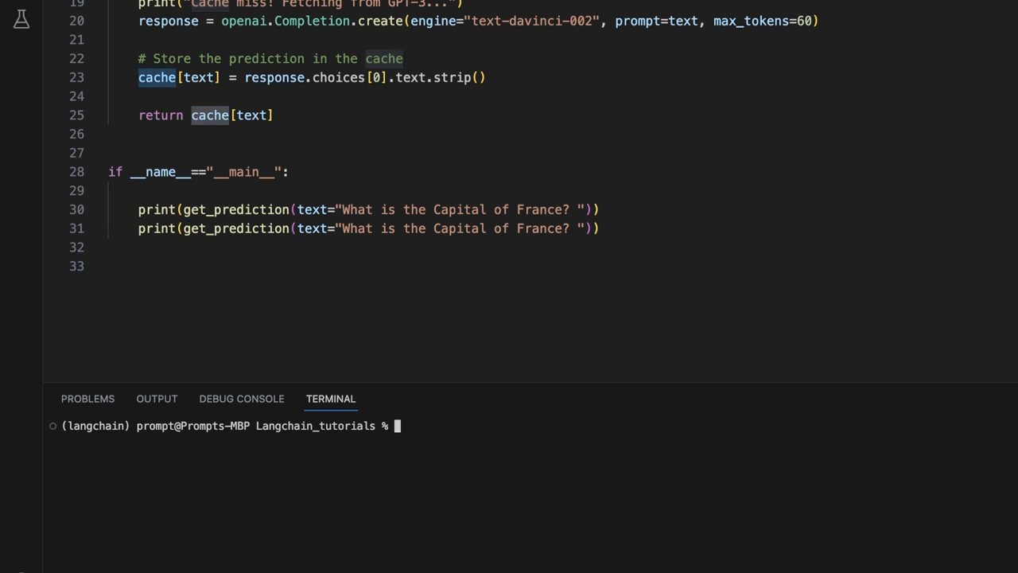
Step: Run python cache_openai.py and highlight the Cache hit! output lines
type("python cache_openai.py")
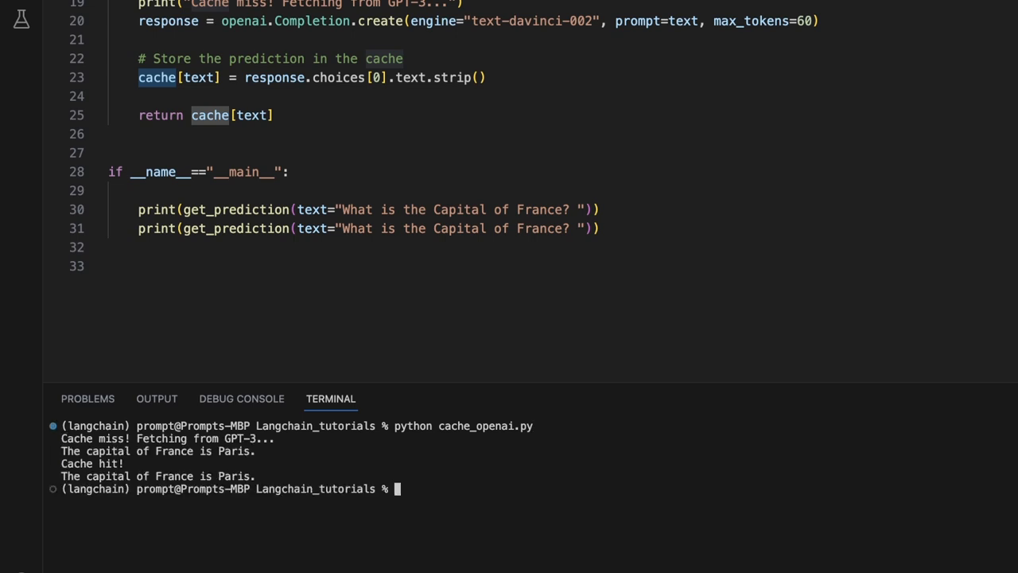
left_click_drag(254, 425, 533, 425)
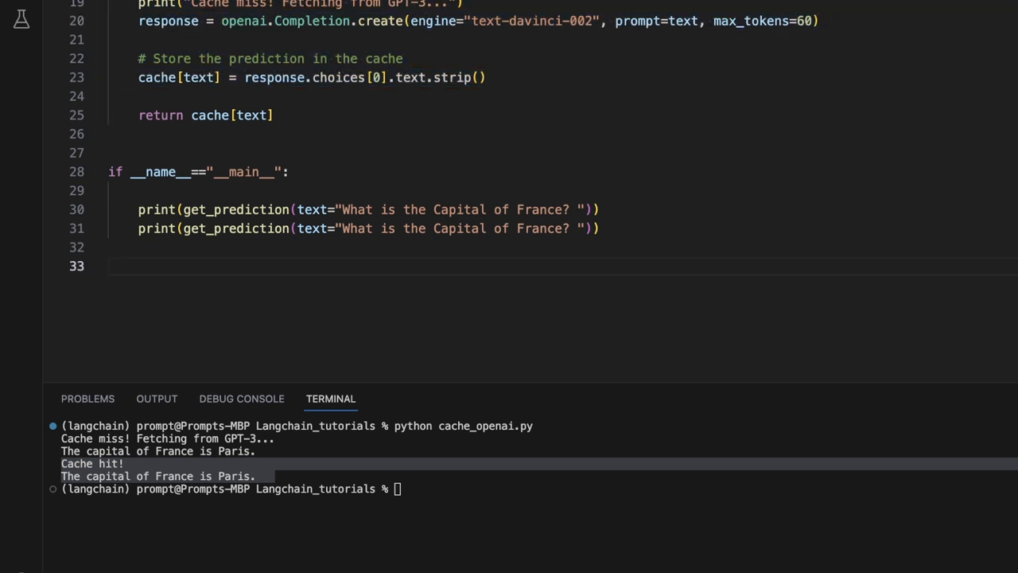
left_click_drag(139, 209, 600, 228)
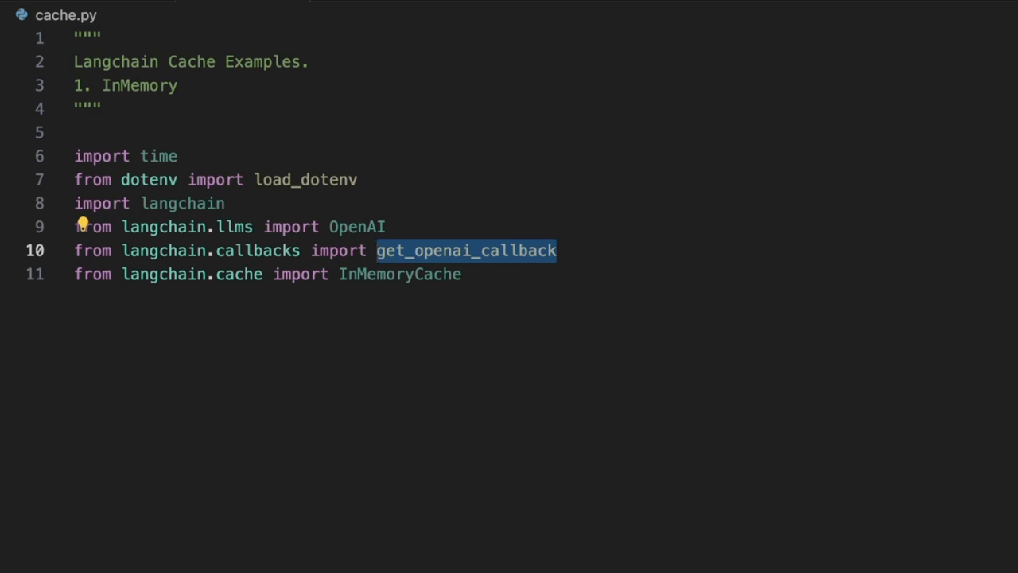
Step: Highlight the get_openai_callback import in cache.py
double_click(399, 273)
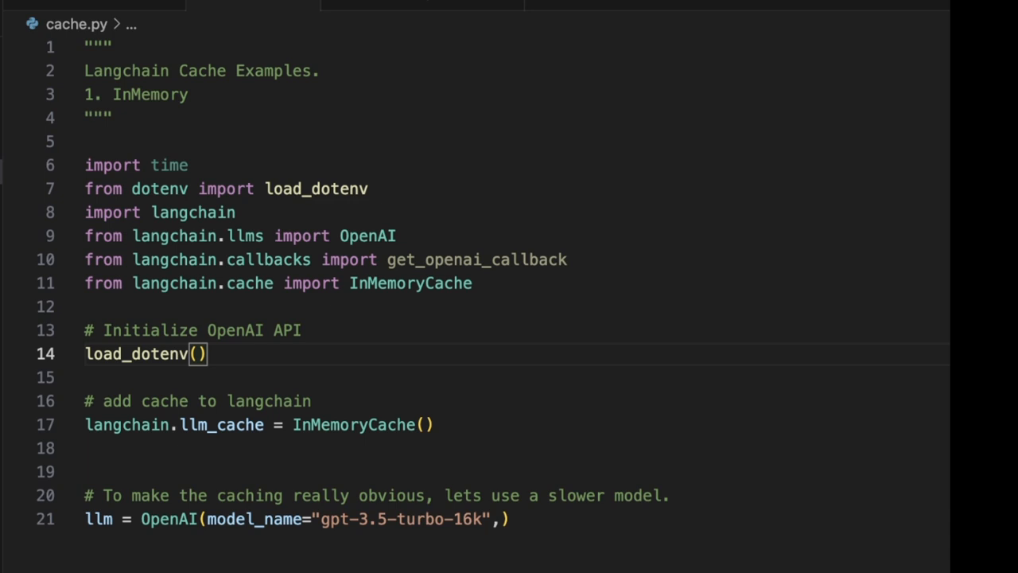
Step: Select the new France prompt and the callback-timed llm.predict lines in cache.py
left_click_drag(85, 330, 206, 354)
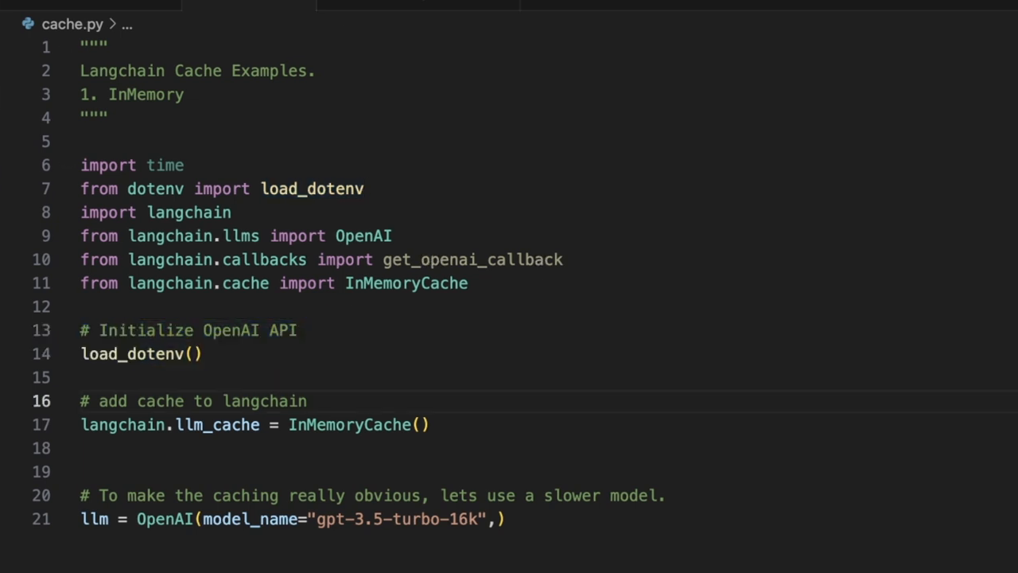
left_click_drag(81, 401, 430, 424)
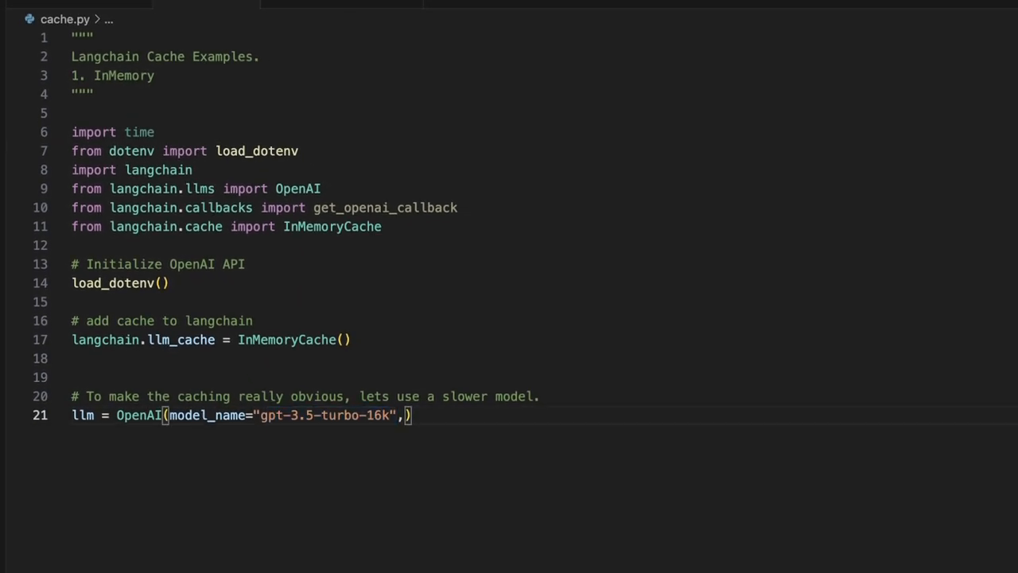
double_click(325, 415)
type("prompt=\"What is the Capital of France?\"")
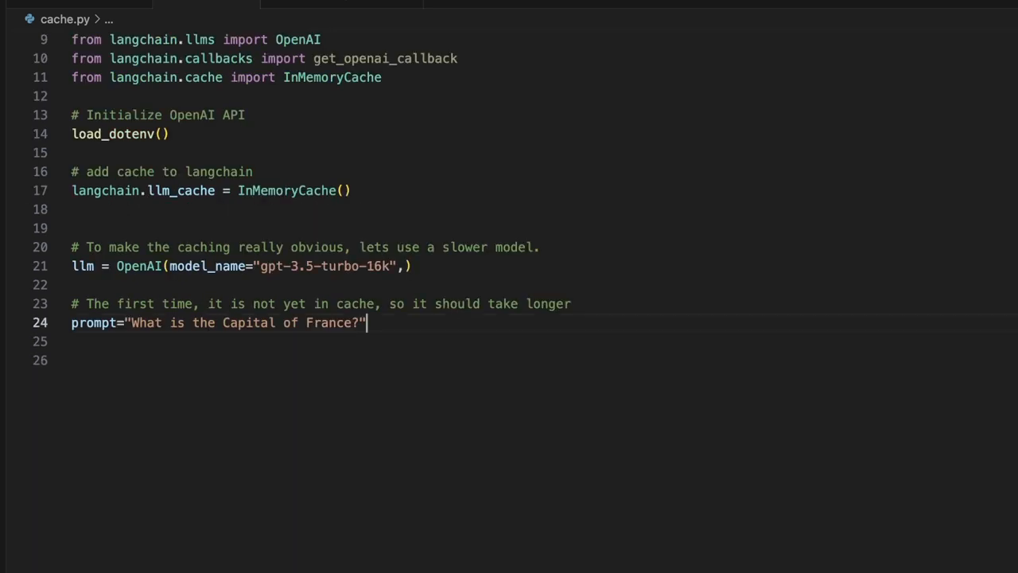
left_click_drag(71, 303, 366, 322)
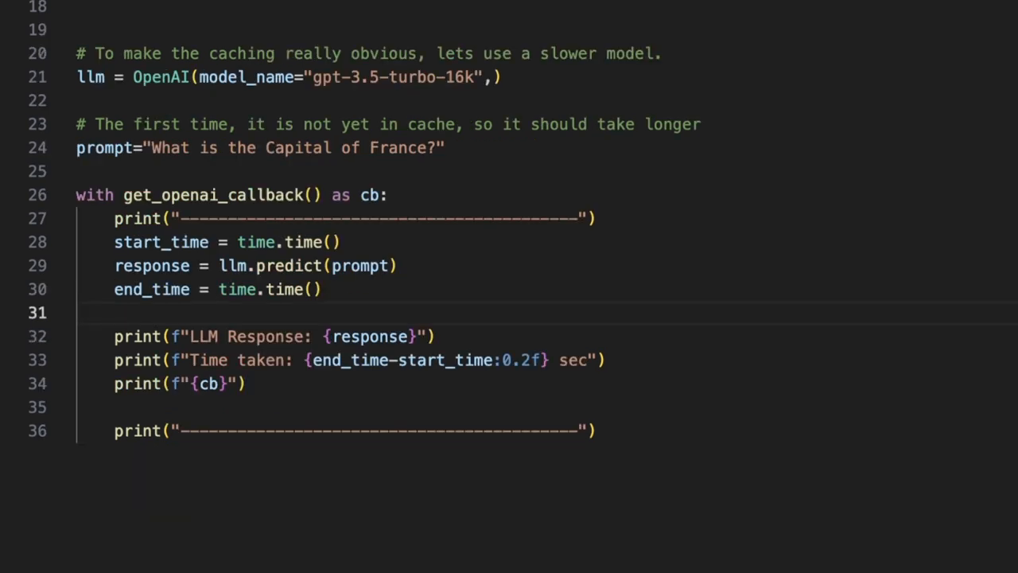
left_click(64, 195)
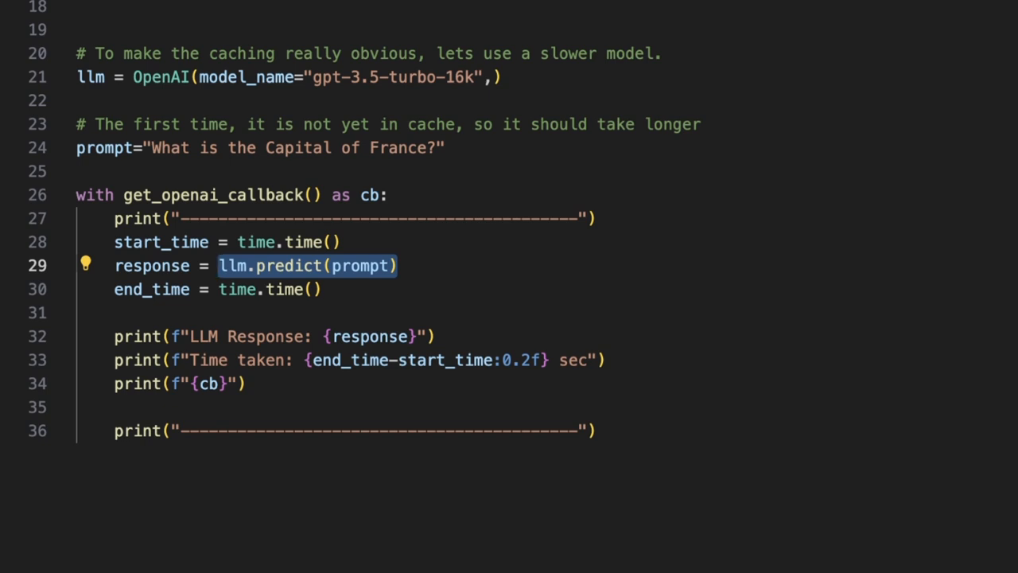
left_click(159, 266)
type("python cache.py")
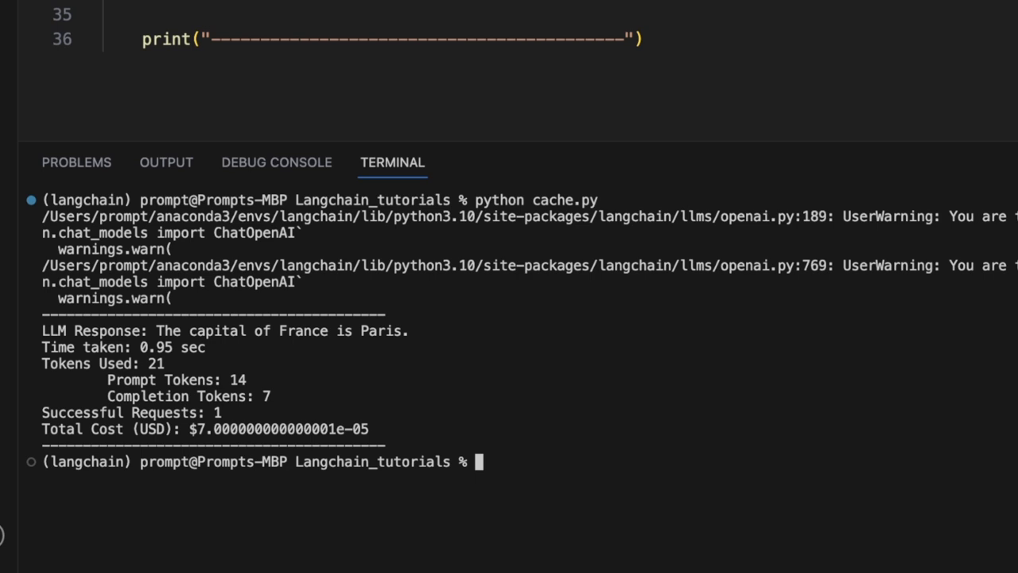
Step: Highlight the Paris run's output, emphasising the 0.95 second response time
left_click_drag(43, 281, 302, 282)
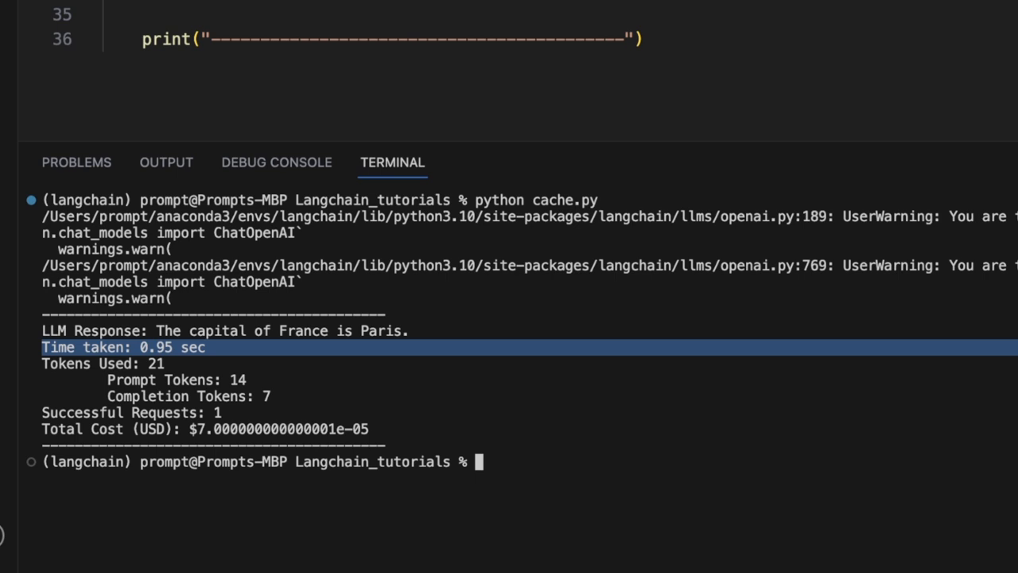
double_click(155, 364)
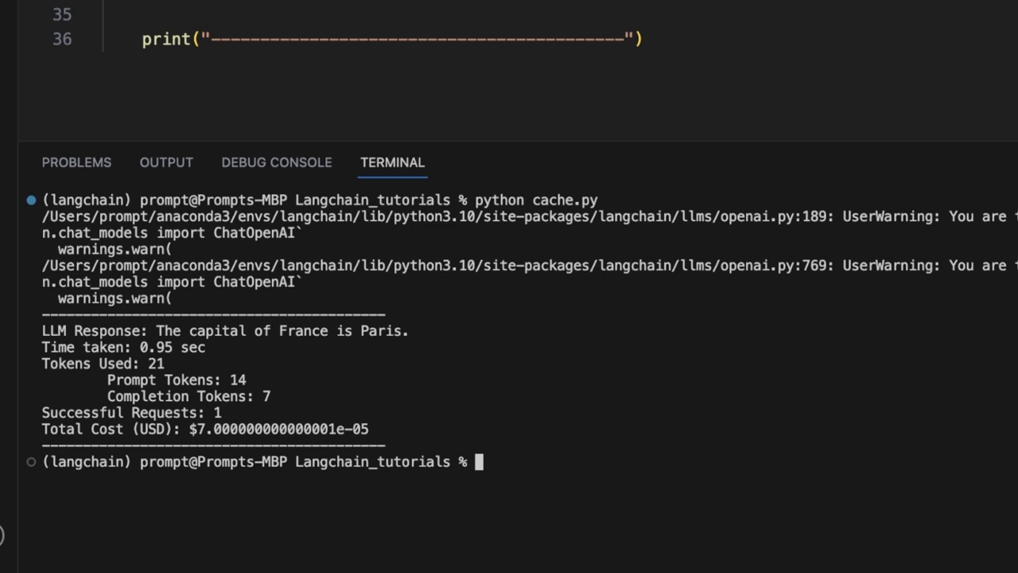
double_click(404, 330)
type("python cache.py")
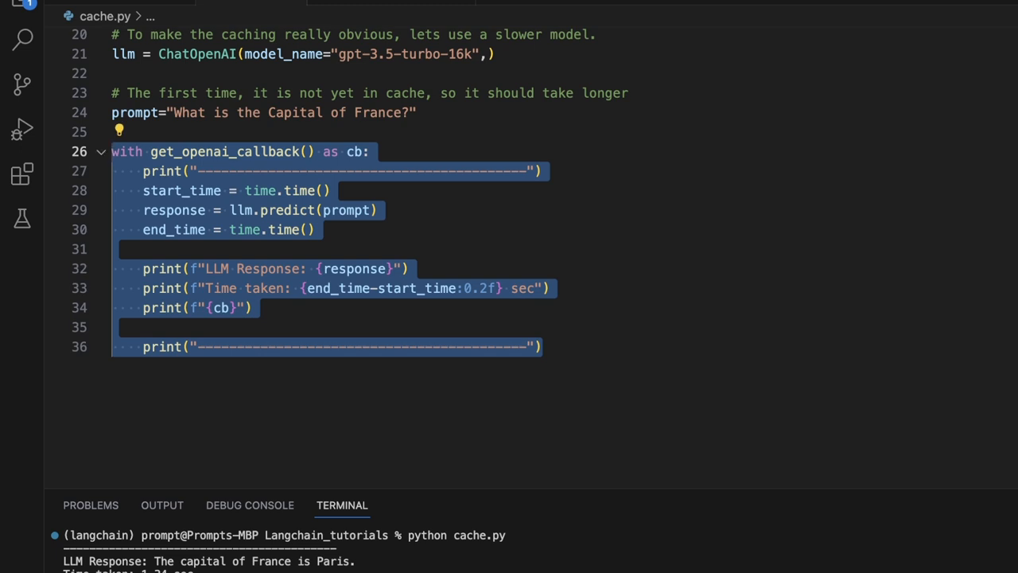
Step: Paste the timed block below the first and start renaming cb to cb_cache
left_click(536, 345)
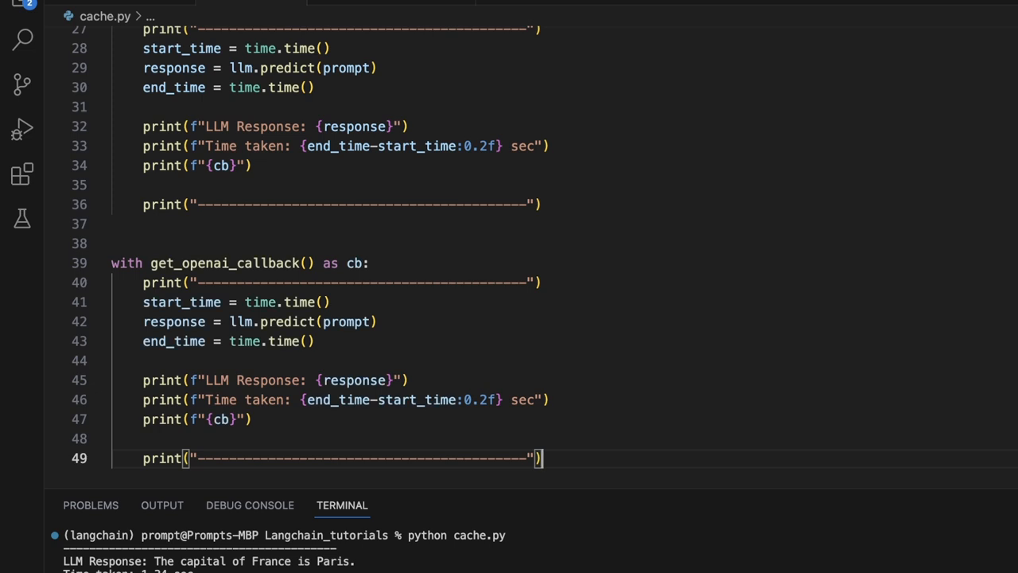
scroll("down", 3)
type("_ca")
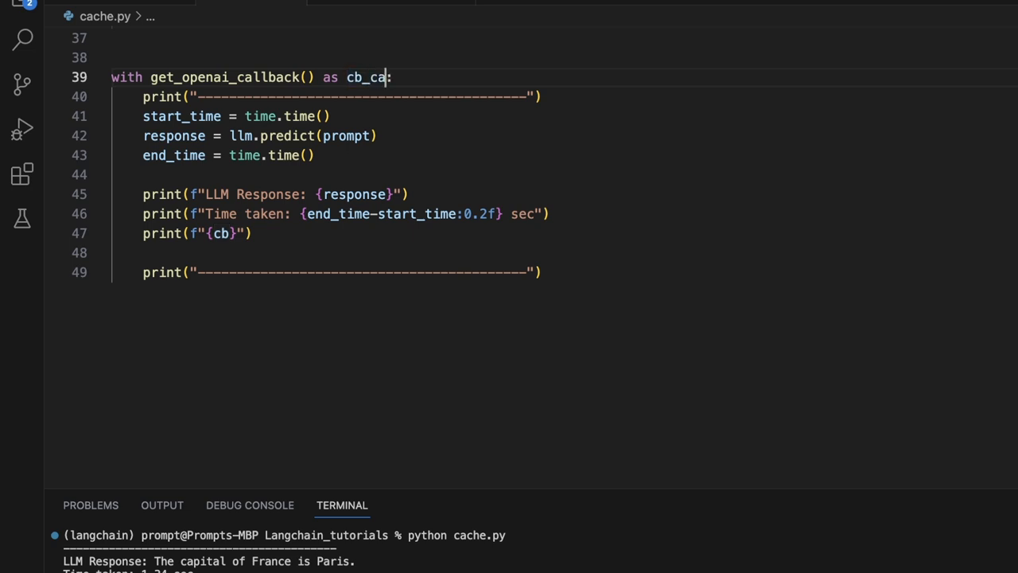
type("che")
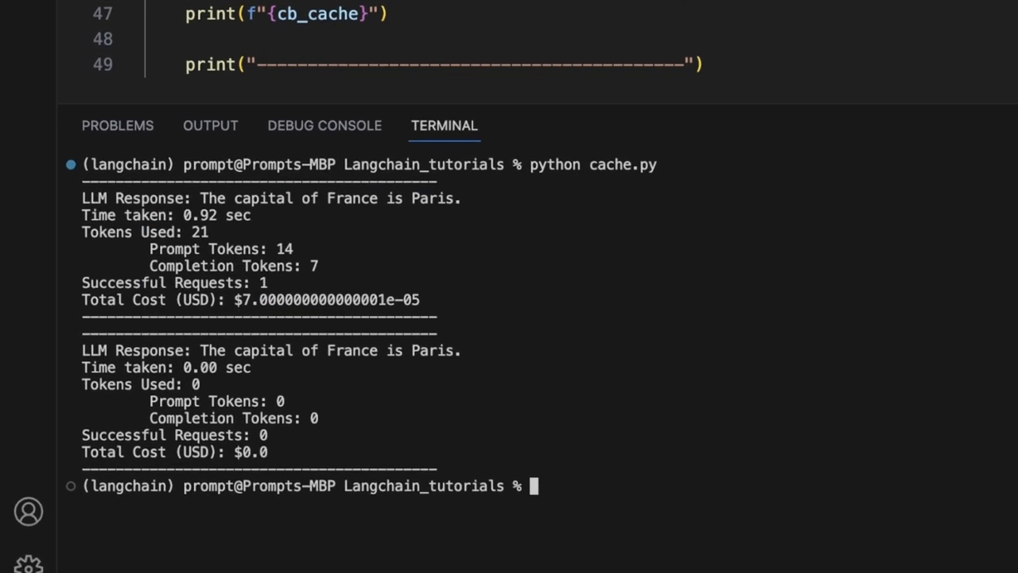
Step: Mark the second run's cached output in the terminal
double_click(196, 215)
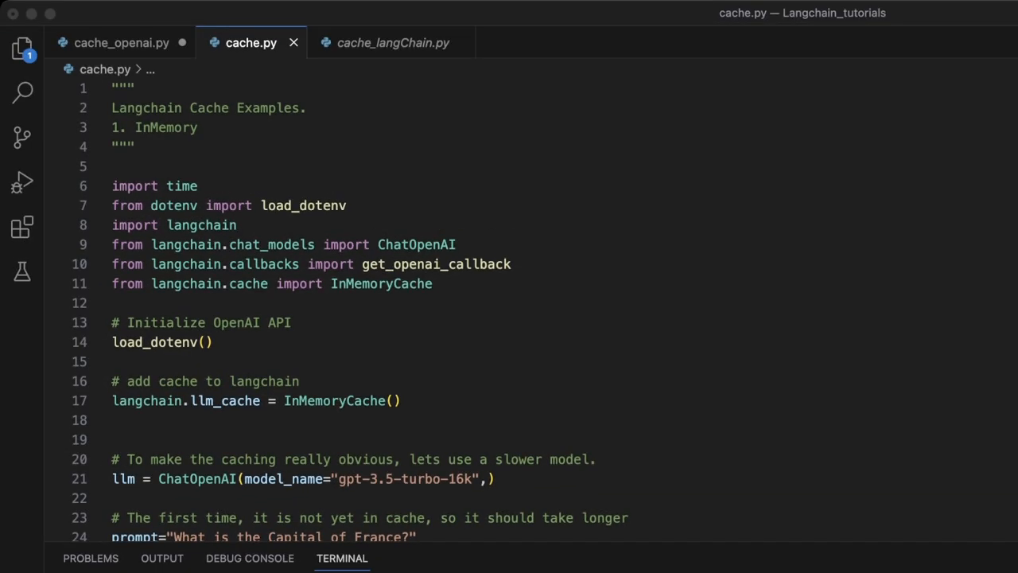
double_click(380, 283)
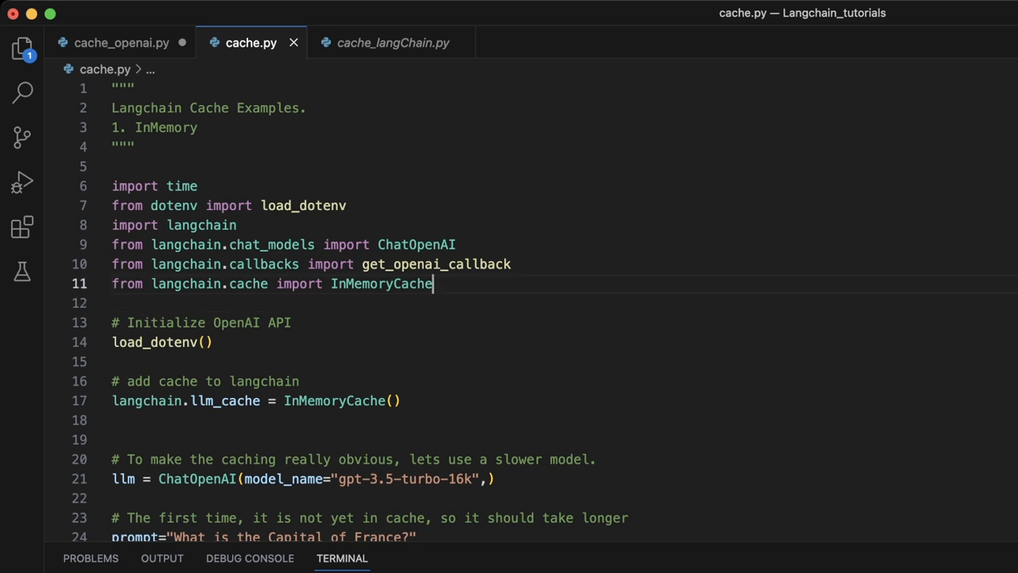
double_click(381, 283)
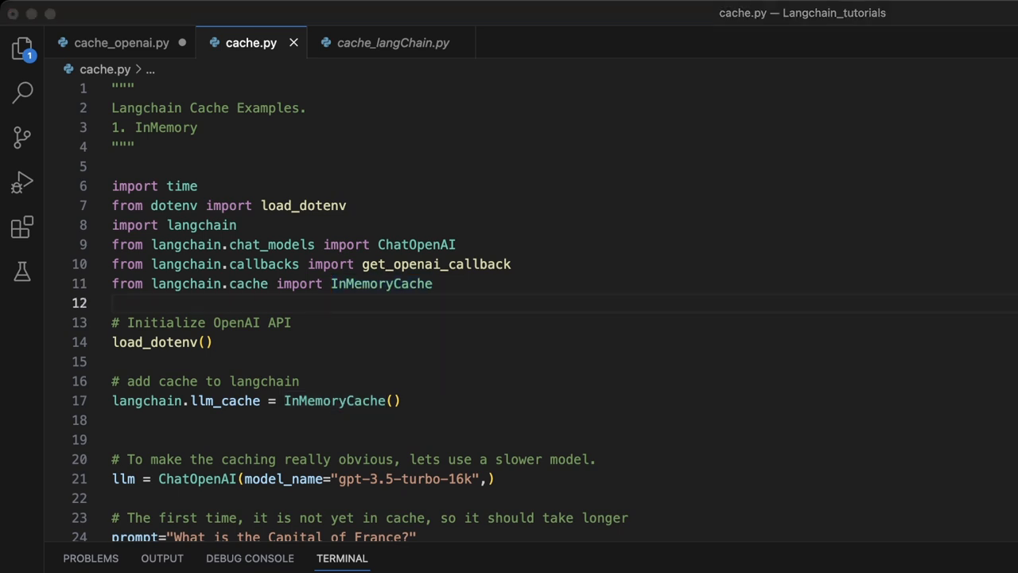
Step: Replace InMemoryCache with SQLiteCache, passing database_path=".langchain.db"
type("SQLit")
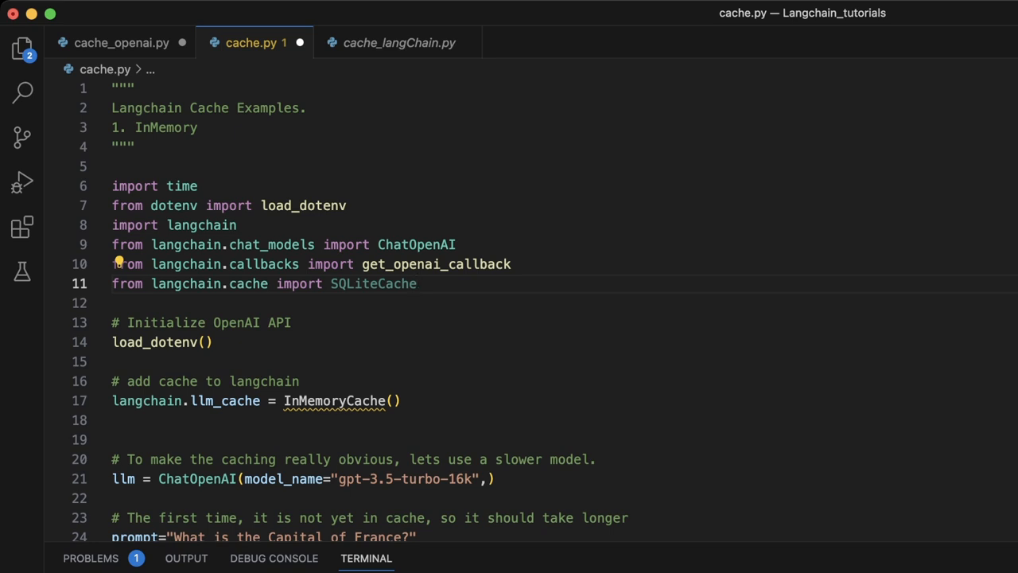
double_click(373, 283)
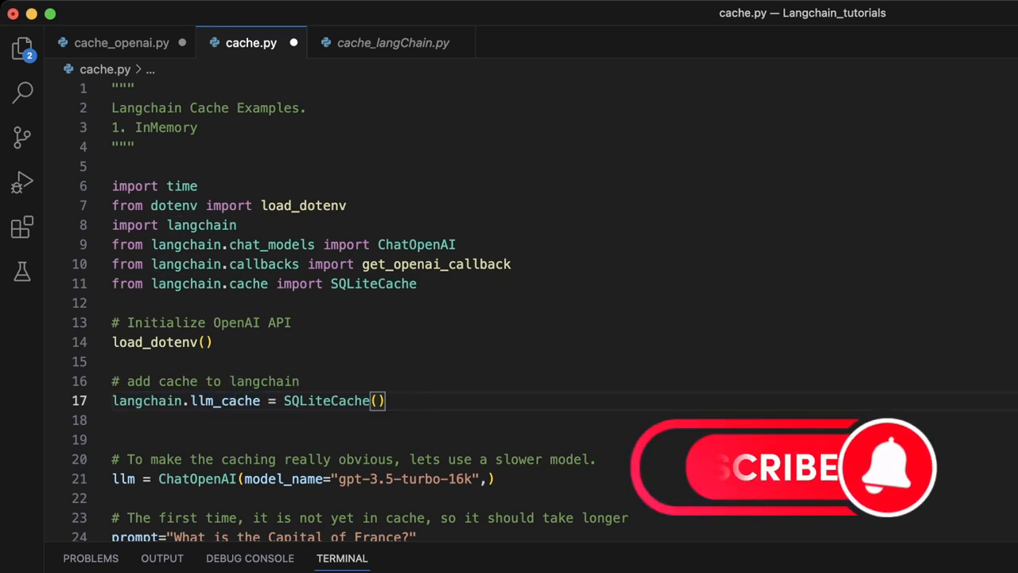
type("dat")
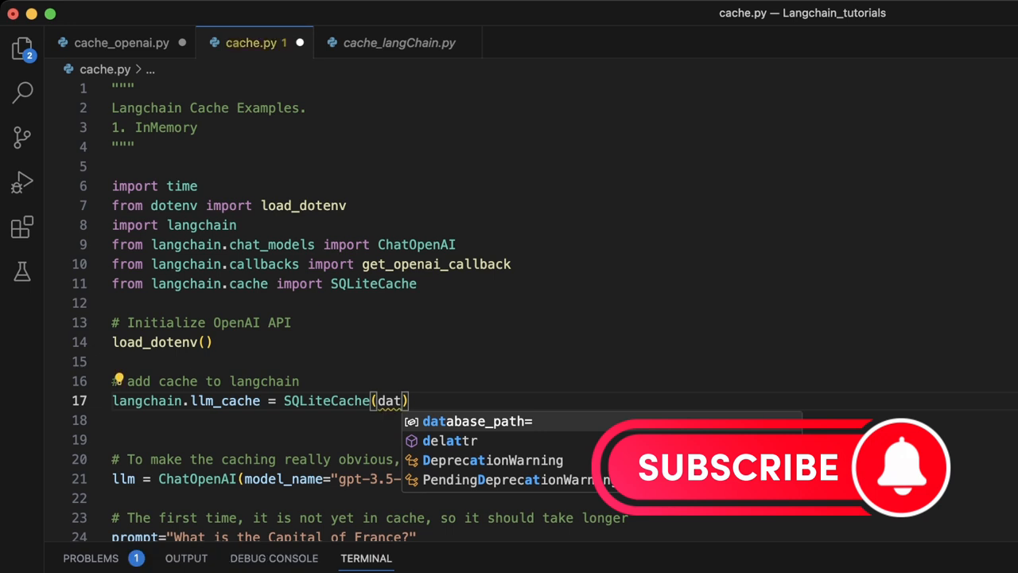
type("database_path=\"\"")
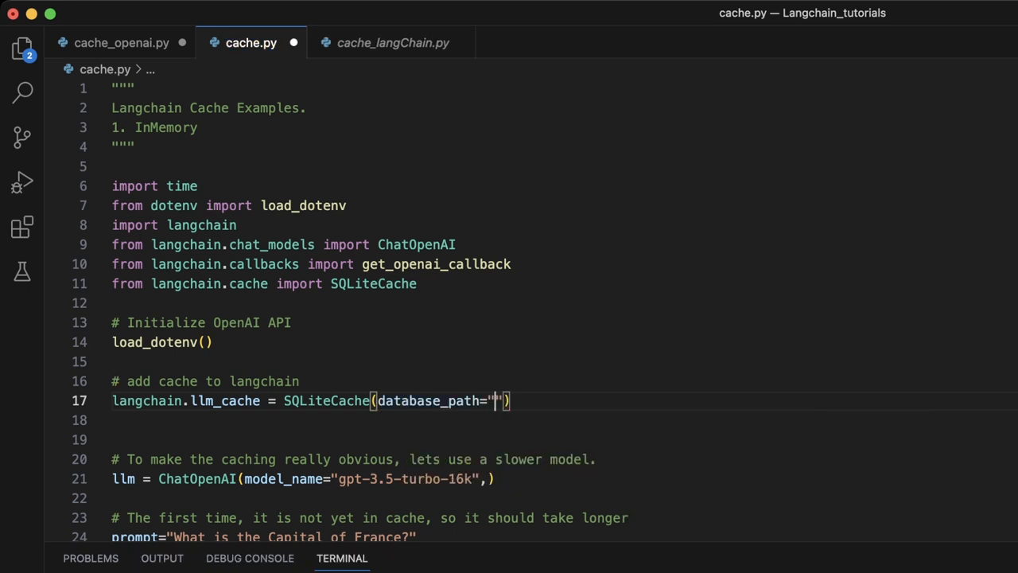
type(".")
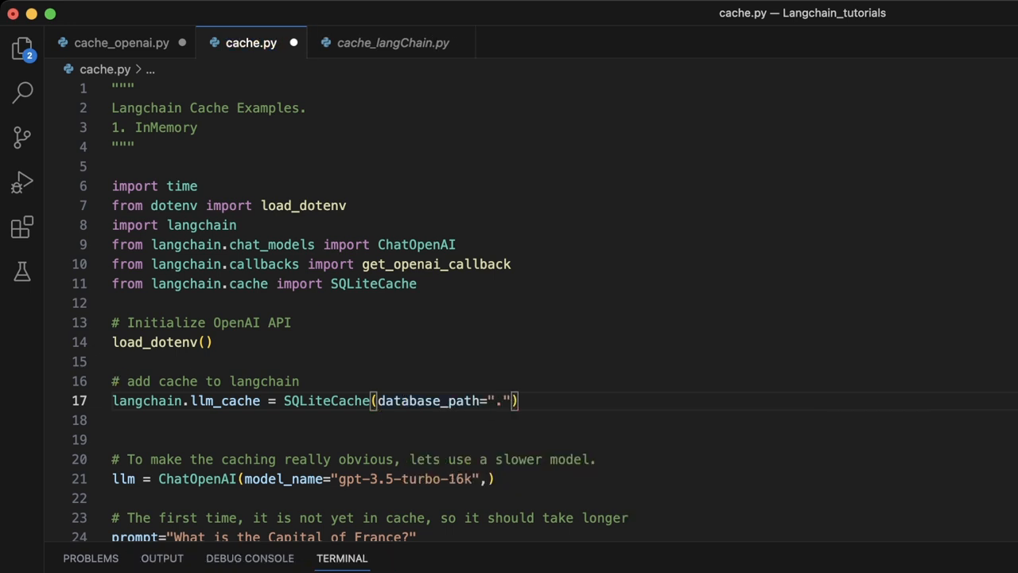
type("lang")
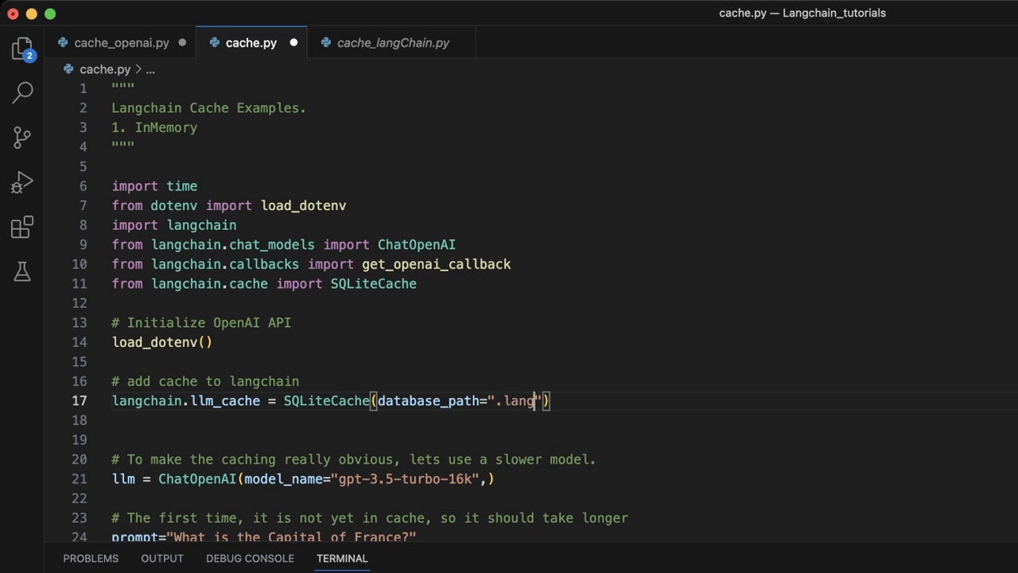
type("chain.")
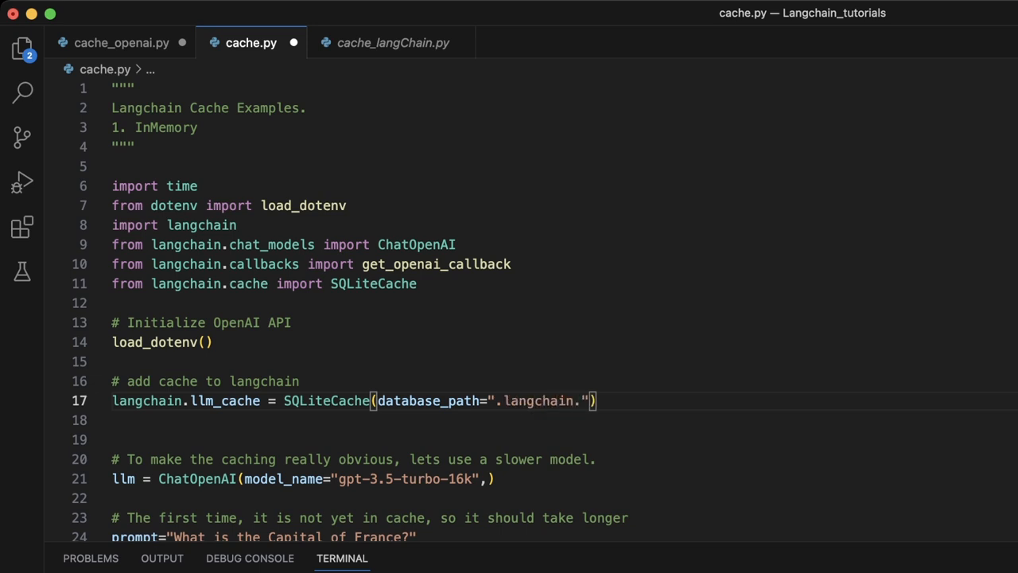
type("db")
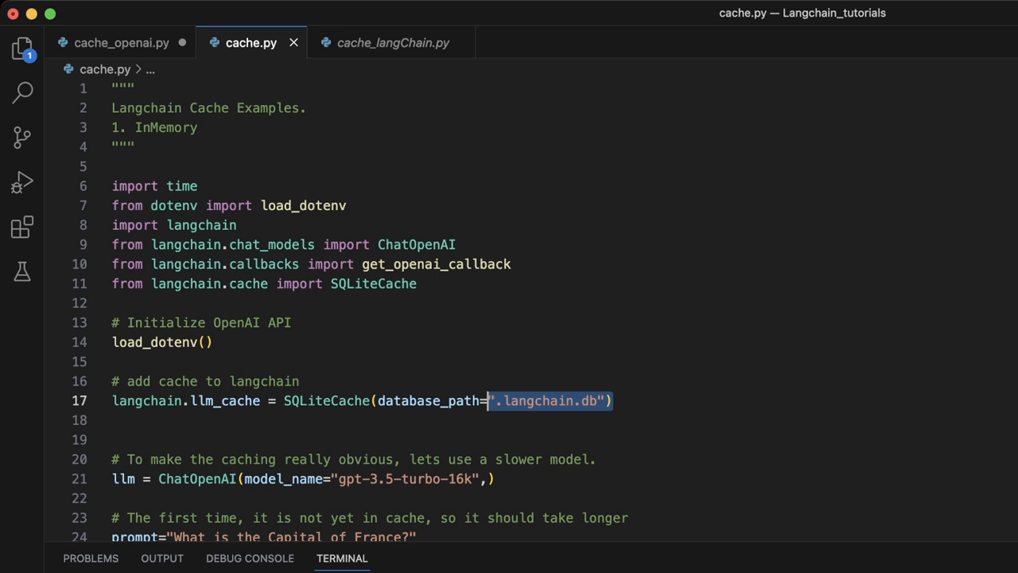
Step: Scroll the terminal and enter clear to wipe the previous output
scroll("down", 3)
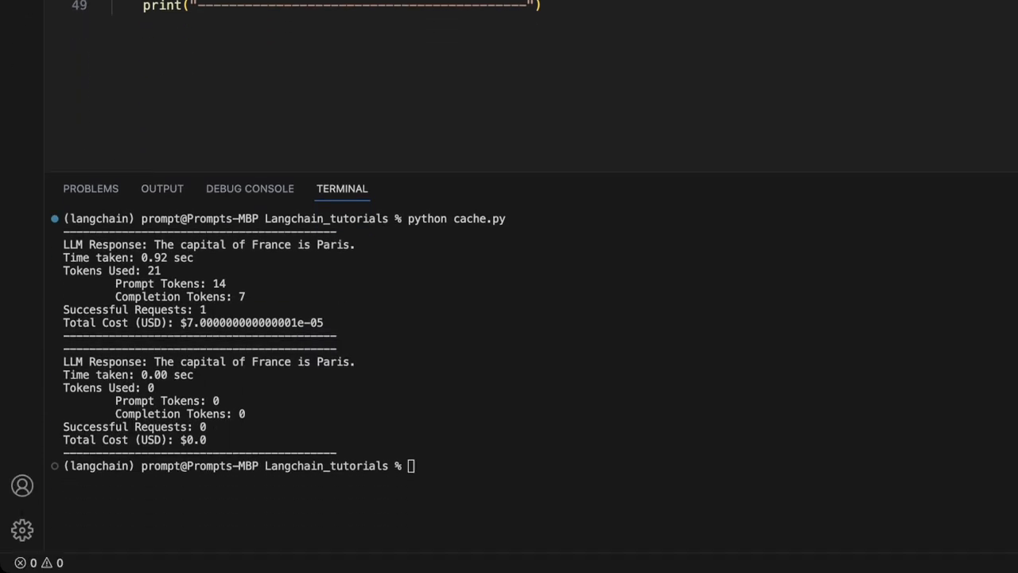
type("clear")
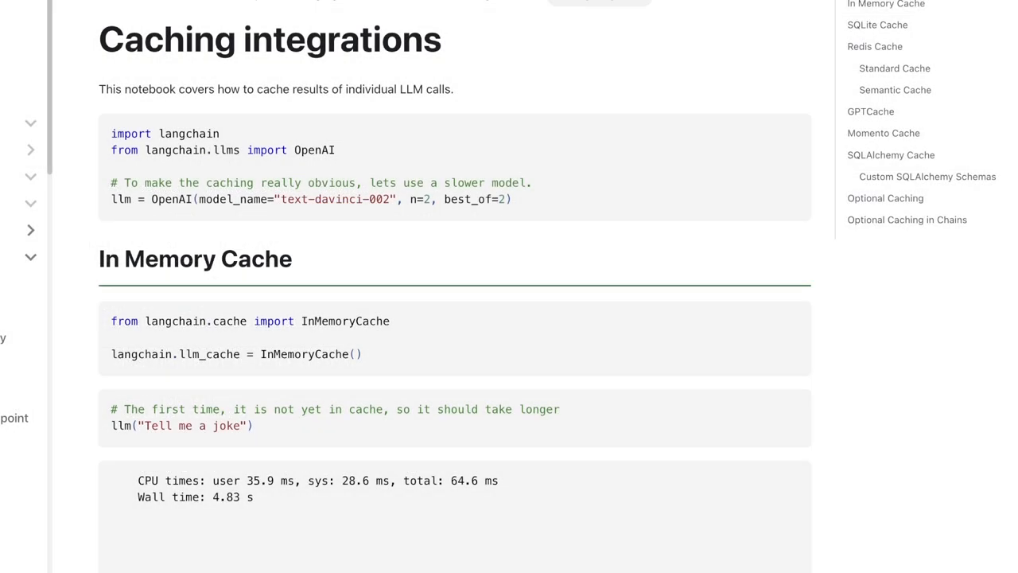
Step: Mark the In Memory Cache heading and scroll down toward the Redis Cache section
double_click(109, 258)
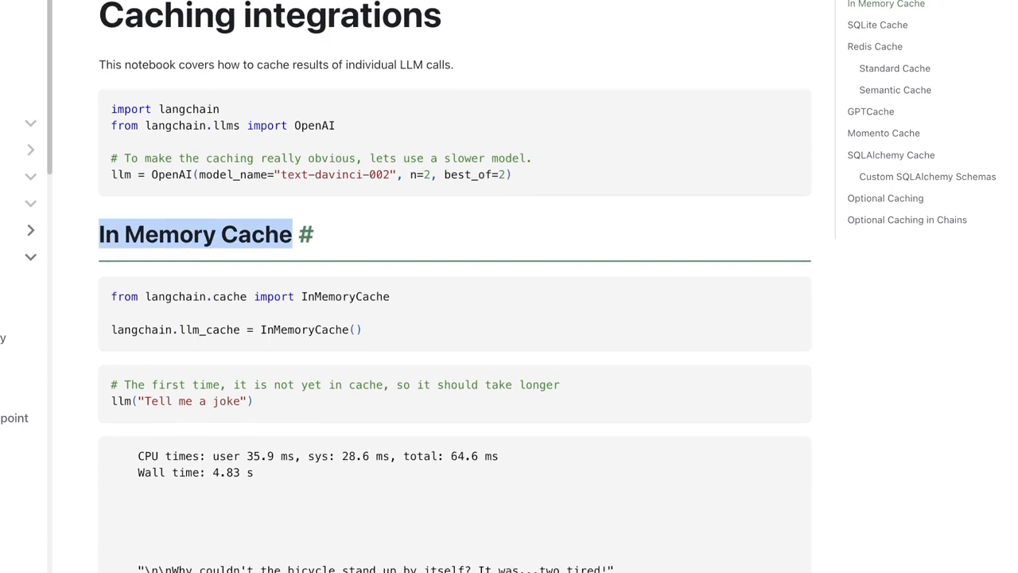
scroll("down", 3)
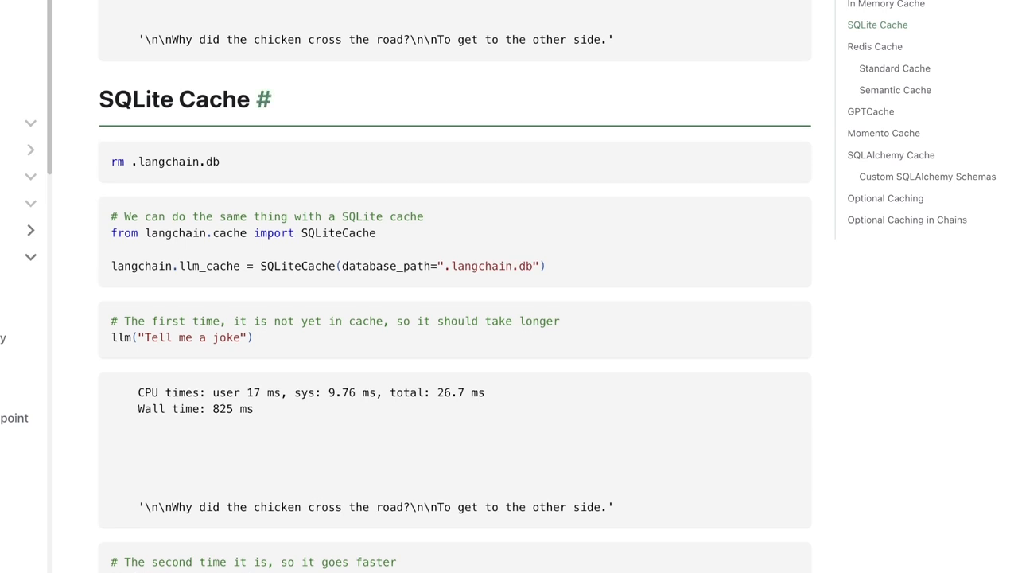
scroll("down", 3)
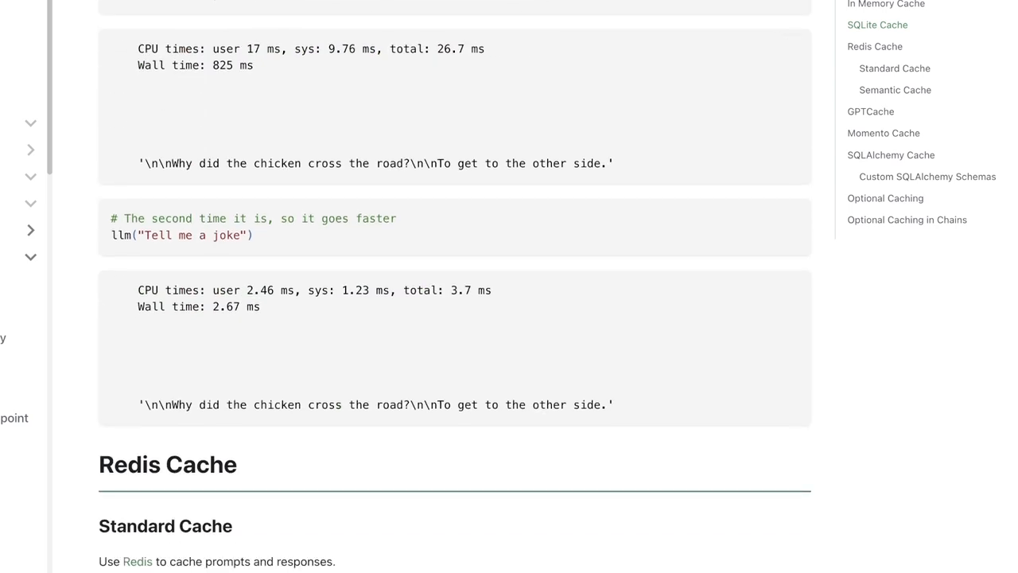
scroll("down", 3)
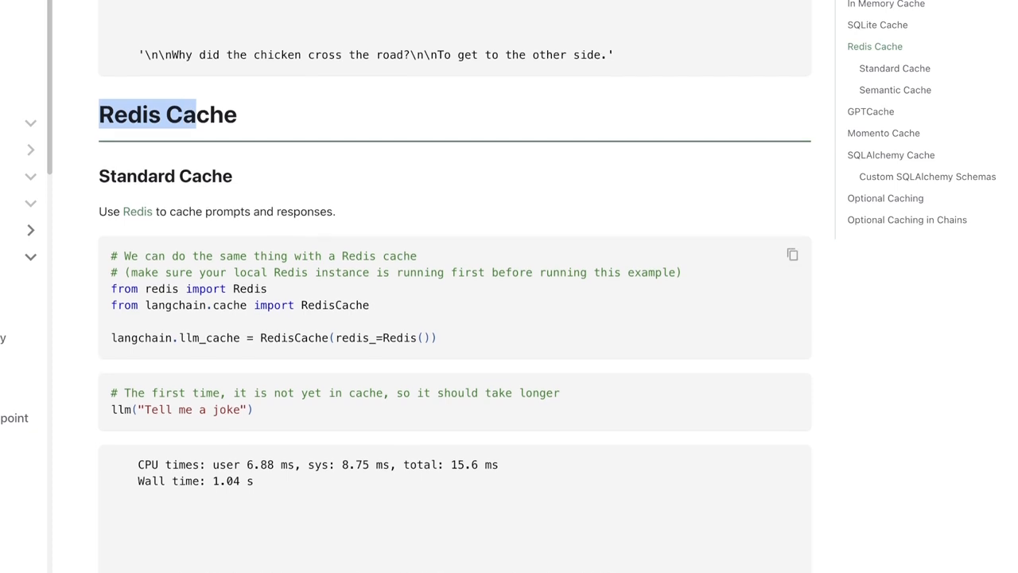
scroll("down", 3)
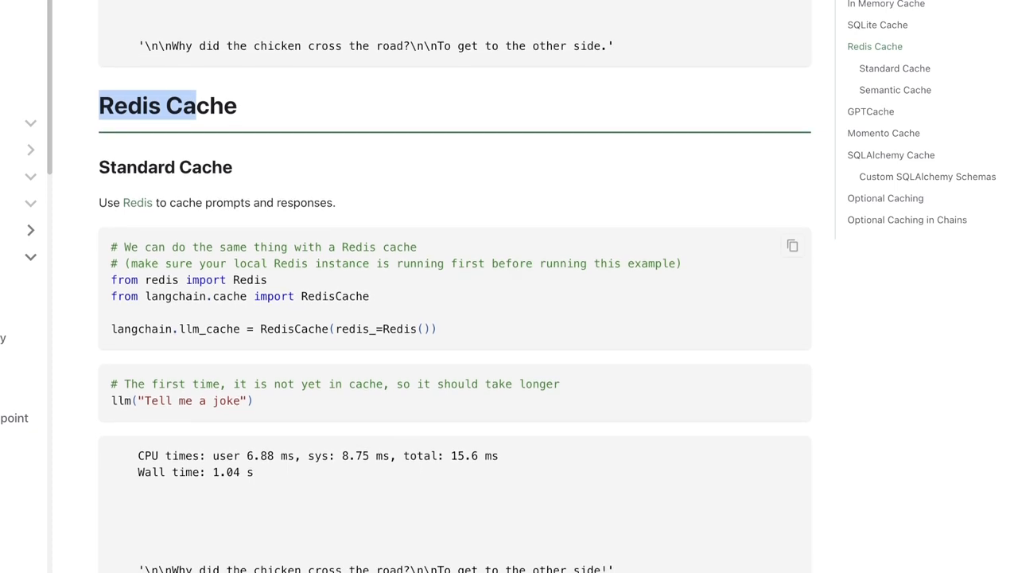
Step: Highlight RedisCache in the import and scroll through the Redis examples
double_click(334, 296)
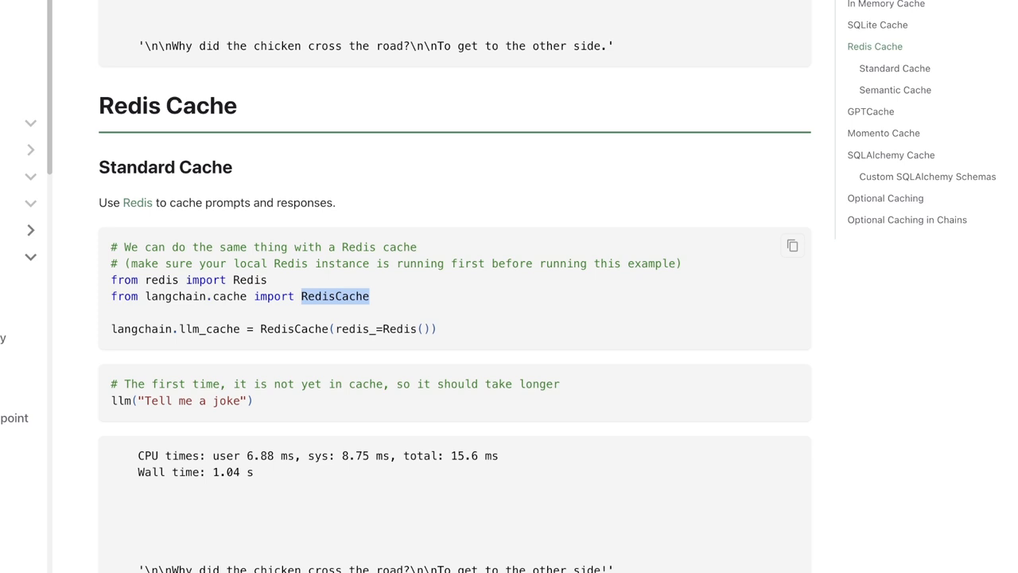
scroll("down", 3)
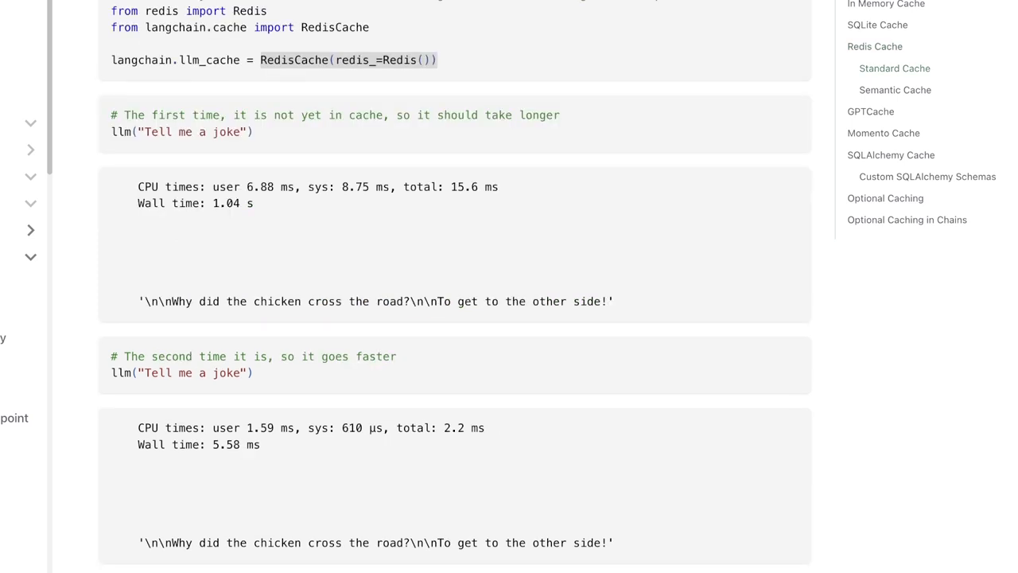
scroll("down", 3)
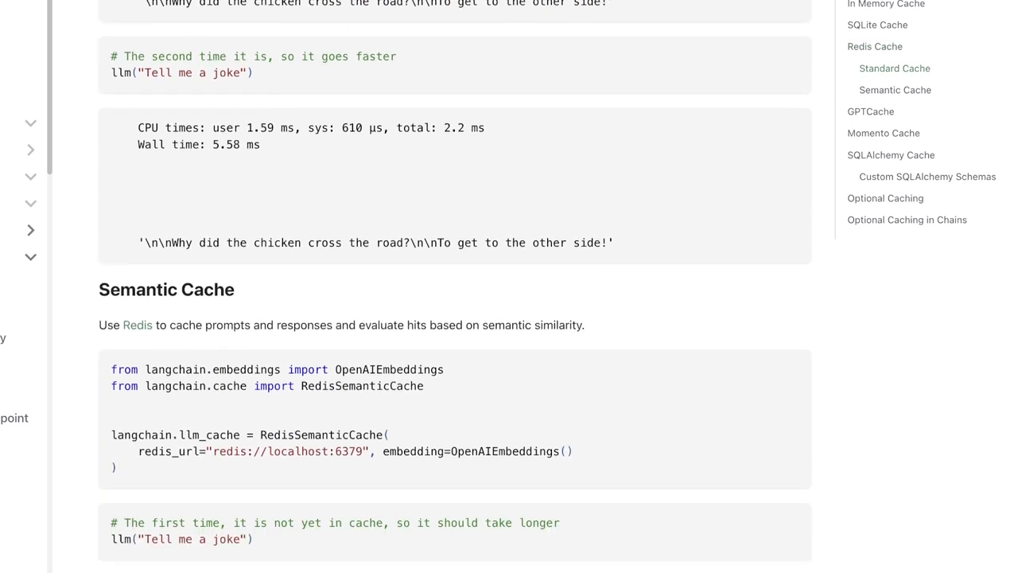
scroll("down", 3)
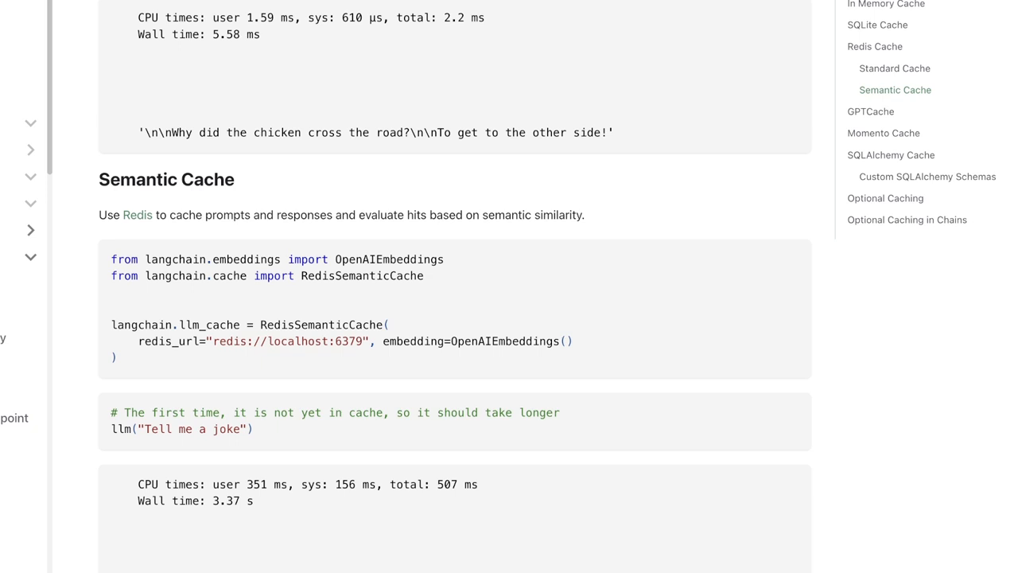
Step: Highlight the Semantic Cache description sentence in the LangChain docs
double_click(166, 179)
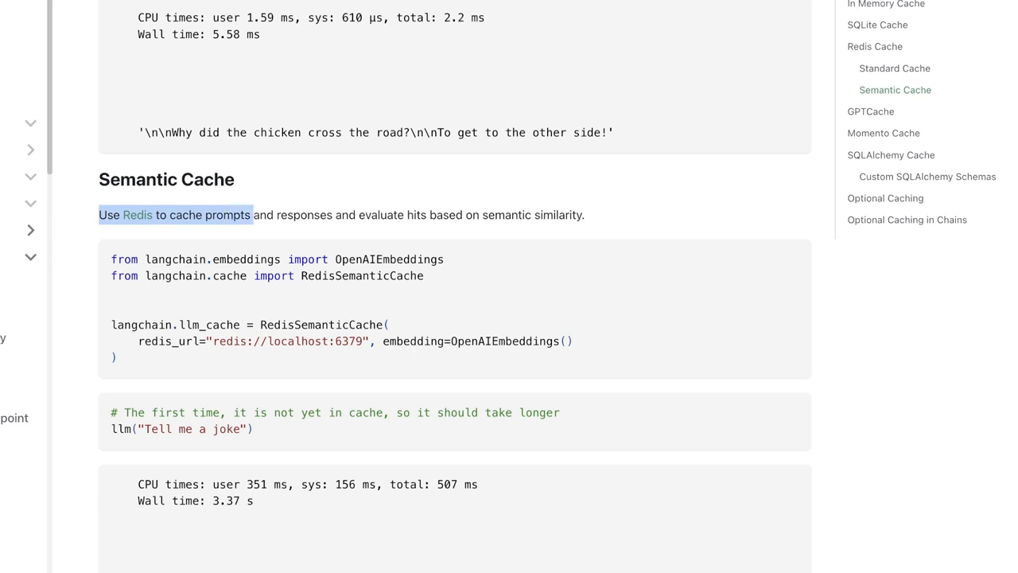
left_click_drag(252, 215, 443, 214)
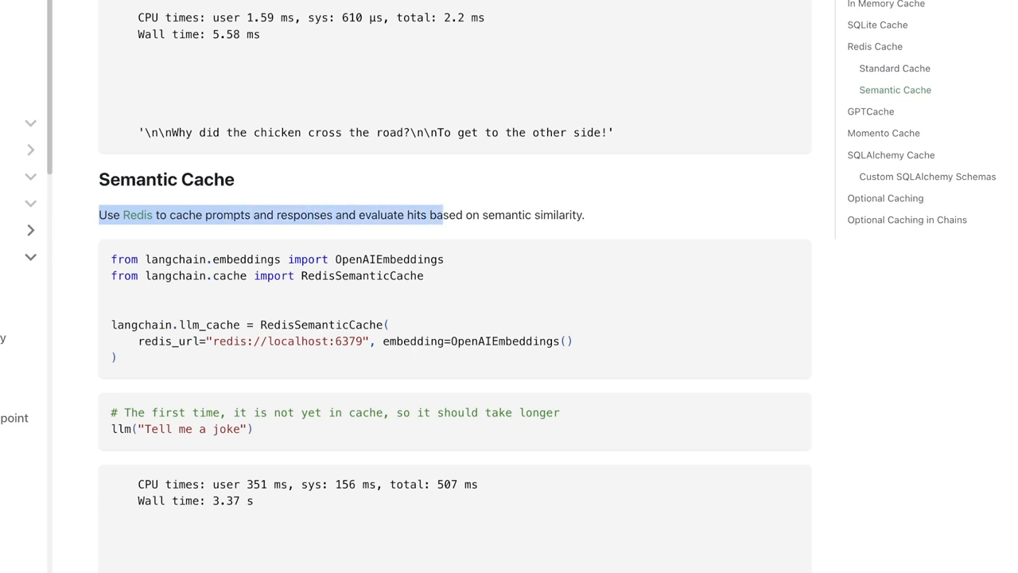
left_click_drag(442, 215, 584, 215)
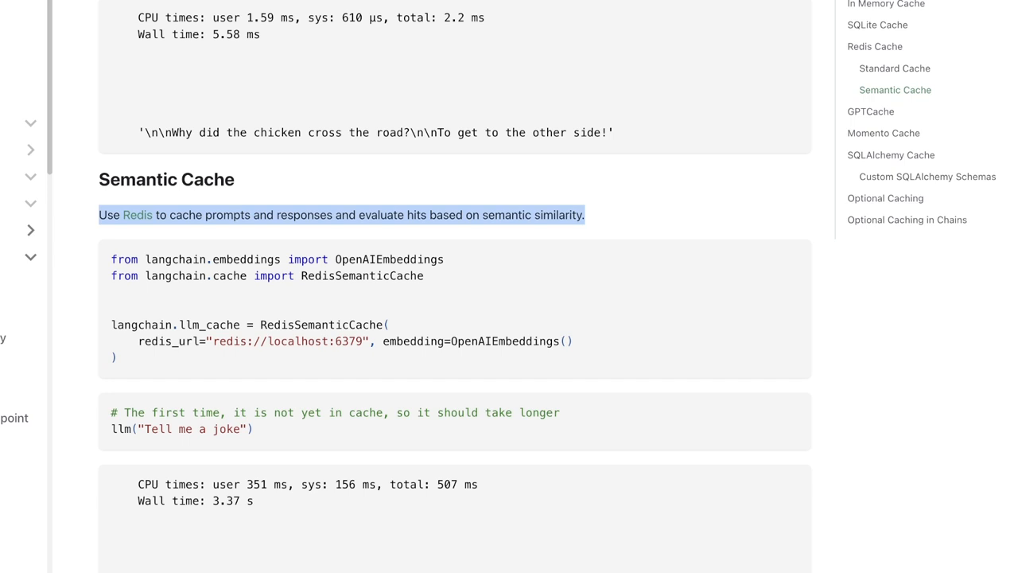
Step: Emphasize the RedisSemanticCache setup code, then move on to the GPTCache section
scroll("down", 3)
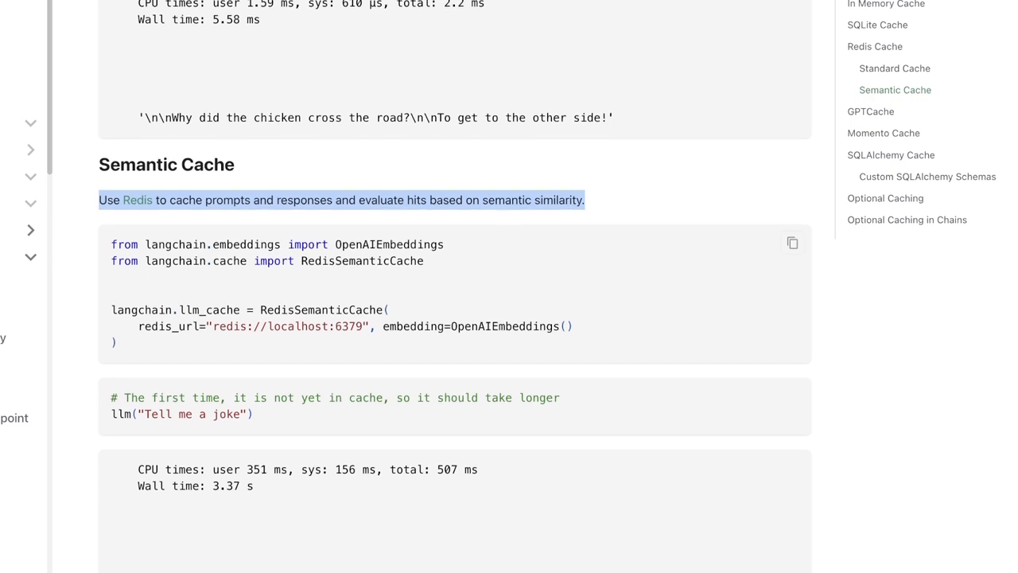
scroll("down", 3)
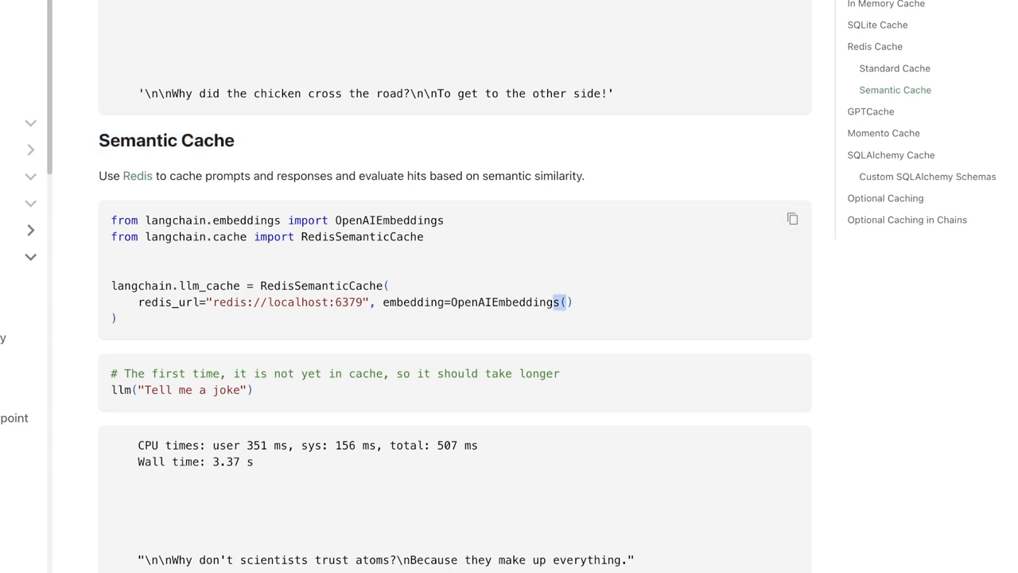
double_click(504, 302)
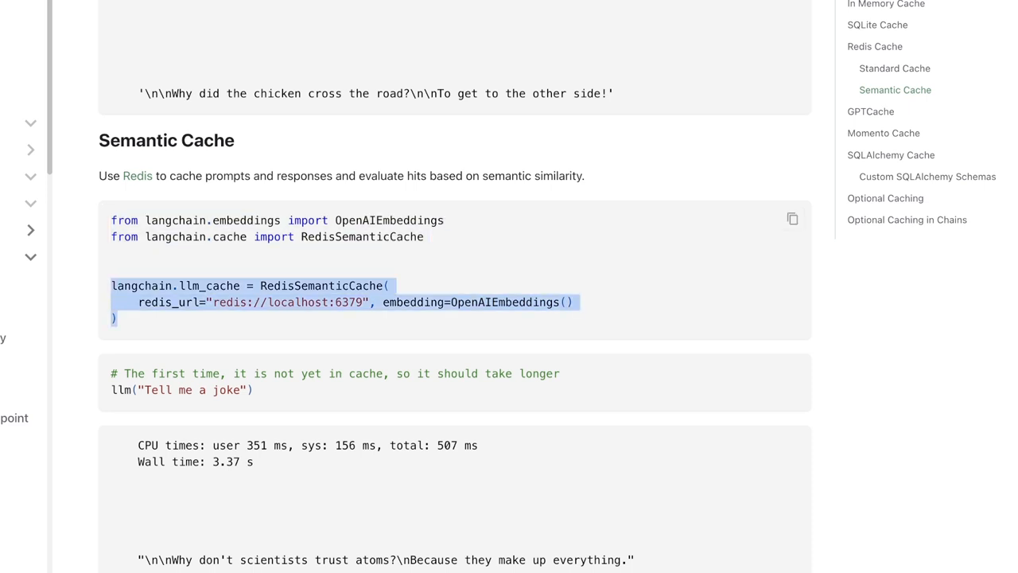
scroll("down", 3)
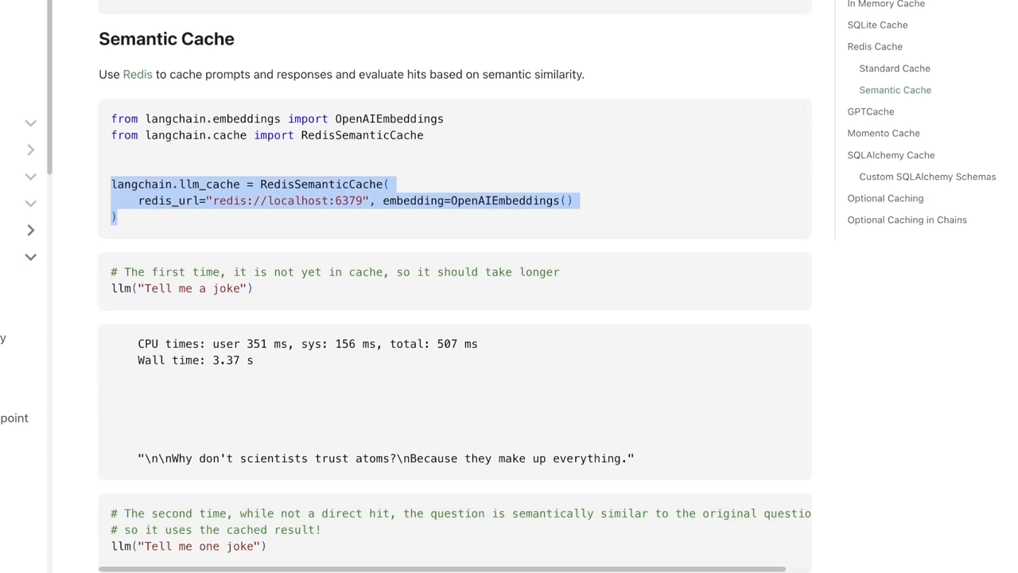
left_click(870, 112)
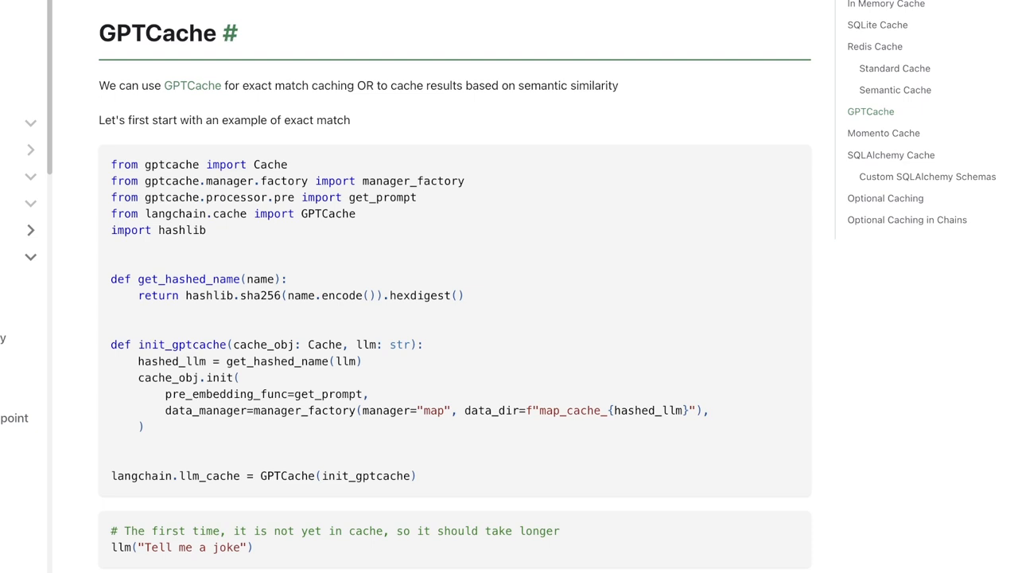
Step: Highlight the GPTCache phrase about semantic-similarity caching
left_click_drag(377, 85, 619, 85)
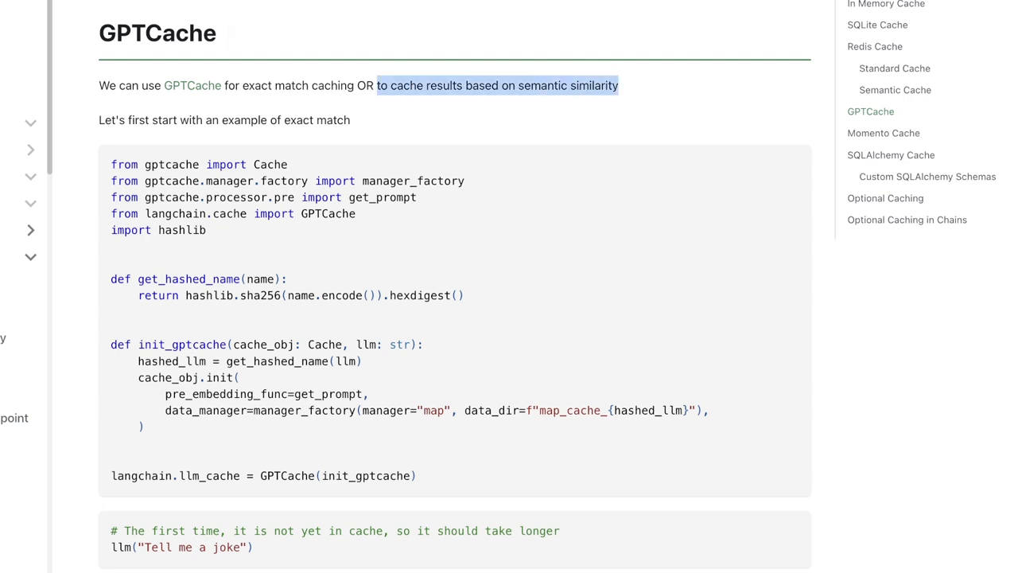